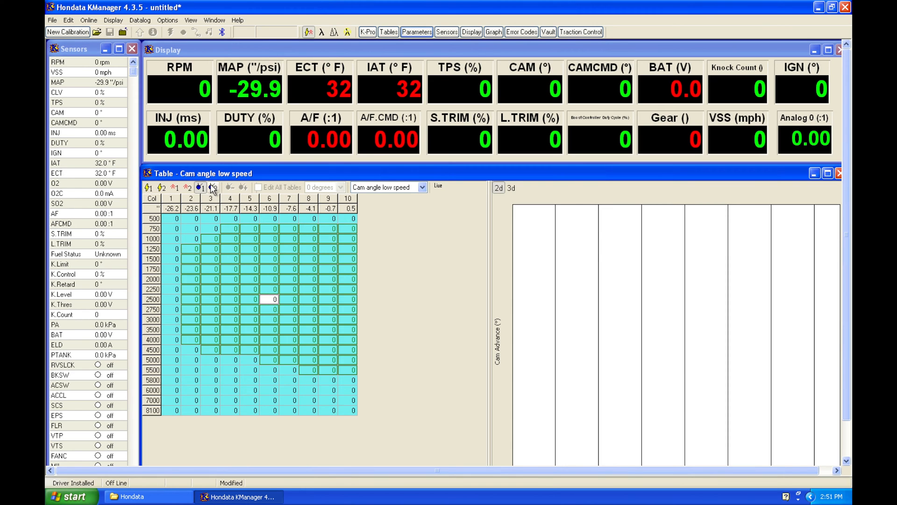
# Step: Check the high-speed cam angle table reads zero, then show the low-speed ignition table
pyautogui.click(213, 187)
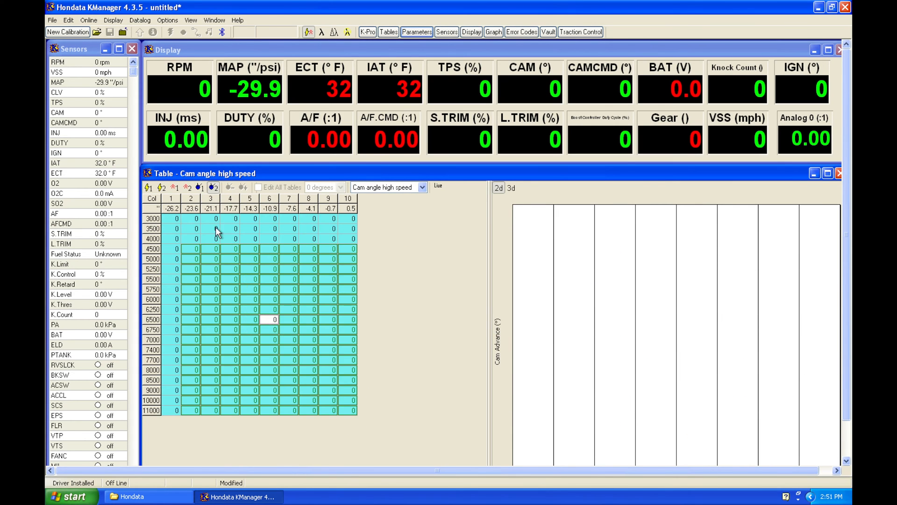
pyautogui.click(175, 187)
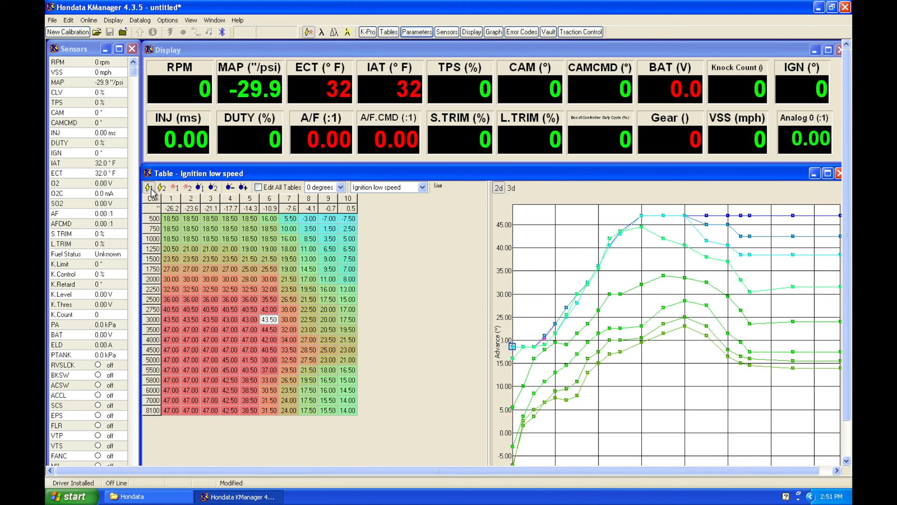
pyautogui.moveTo(425, 41)
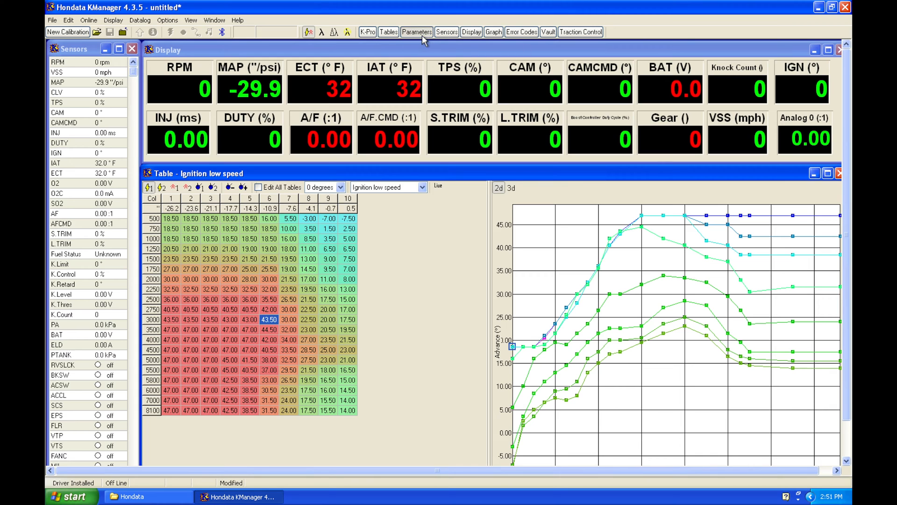
# Step: Set the VTEC window lower and upper boundaries to 9000 rpm in Parameters and close it
pyautogui.click(417, 32)
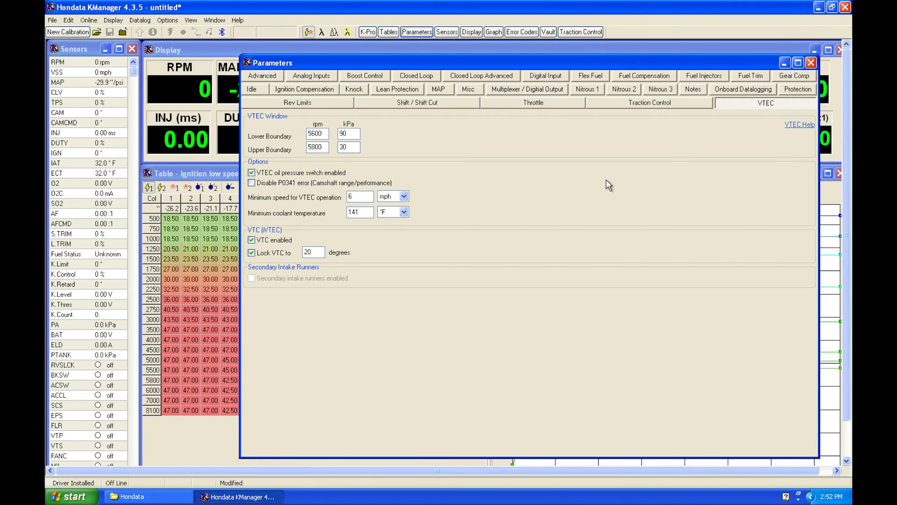
pyautogui.moveTo(286, 150)
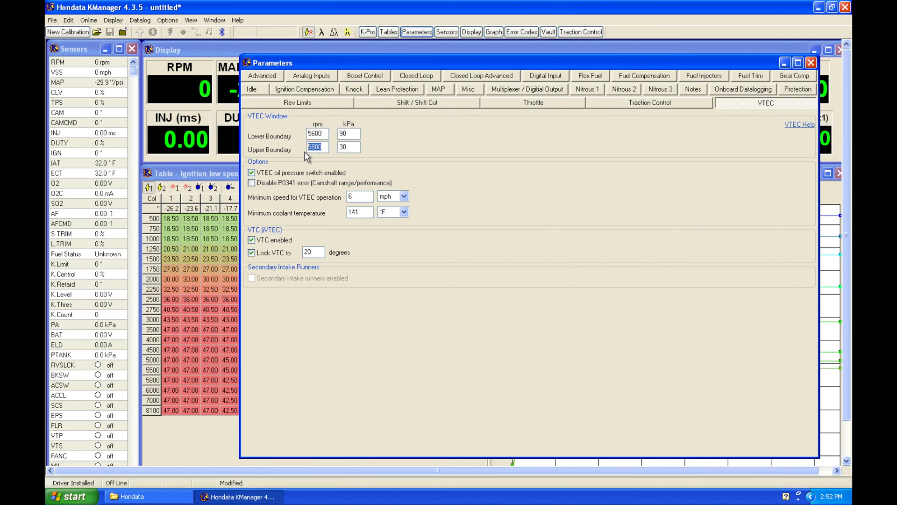
pyautogui.write('9000')
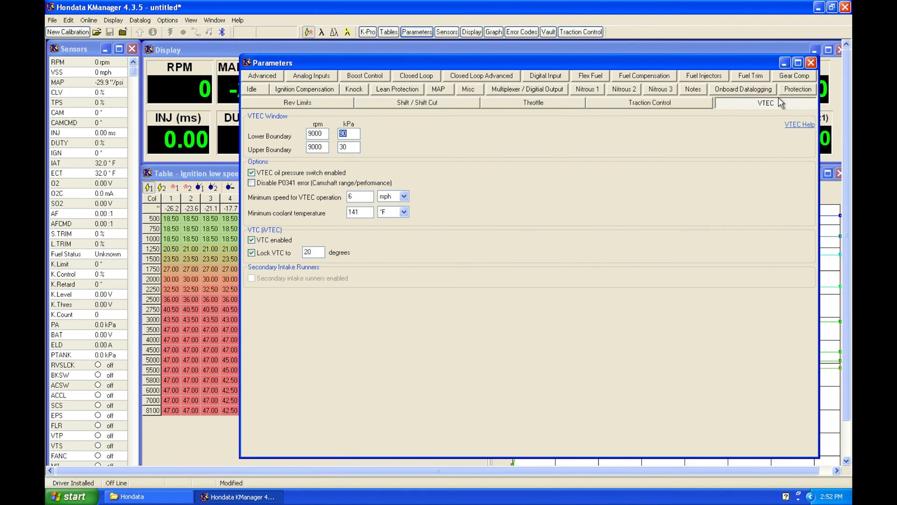
pyautogui.click(811, 62)
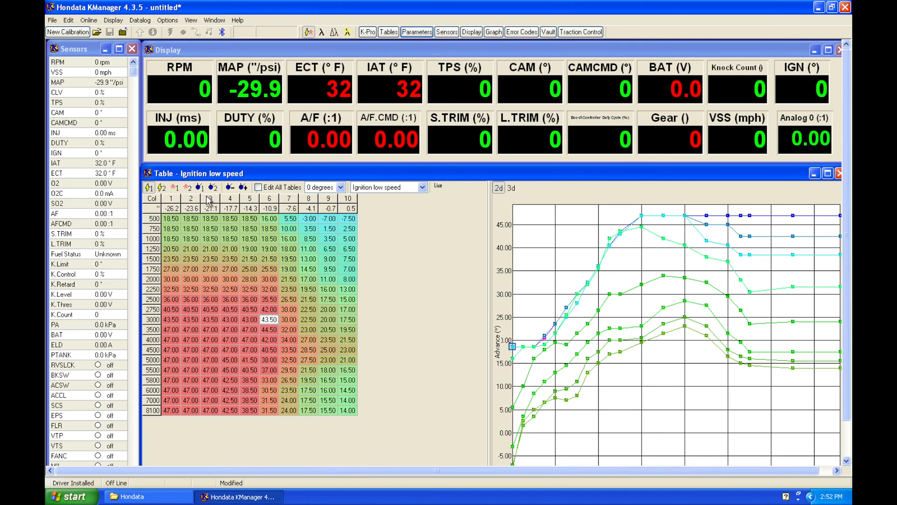
# Step: Flip through the high- and low-speed cam angle tables and land on the low-speed fuel table
pyautogui.click(213, 187)
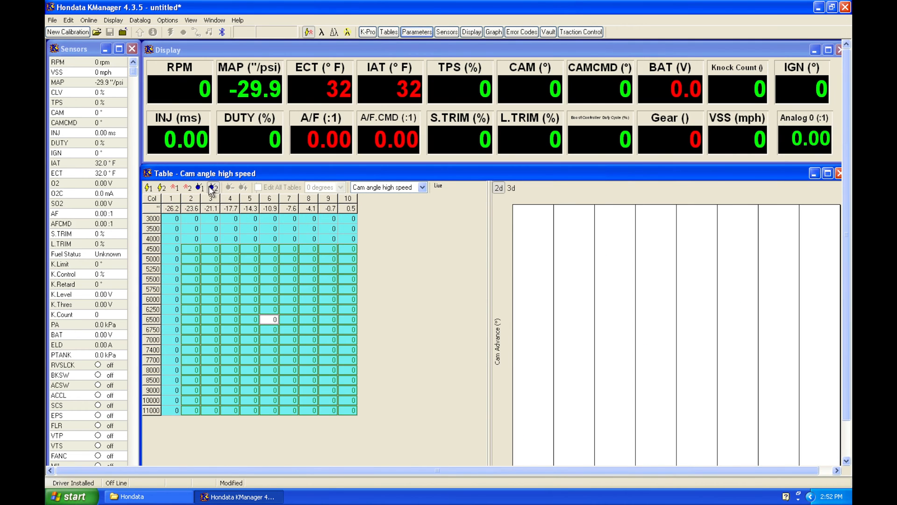
pyautogui.click(200, 187)
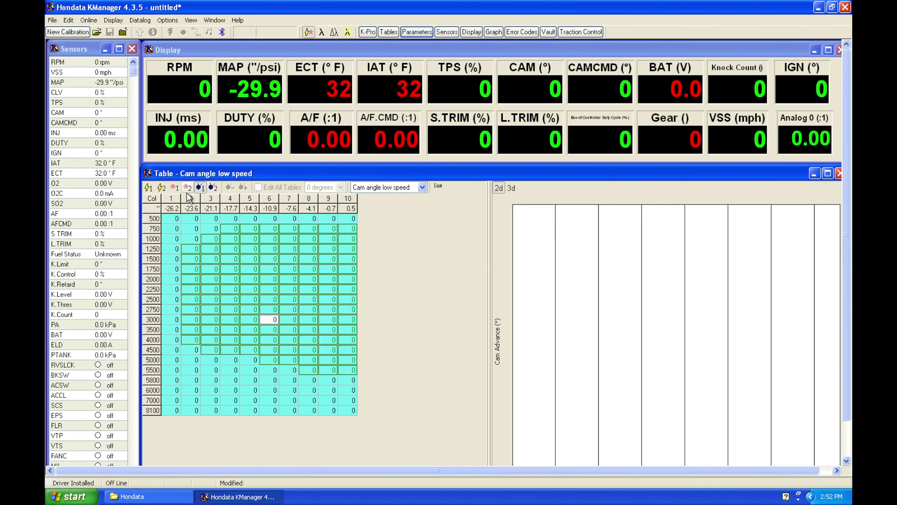
pyautogui.click(174, 187)
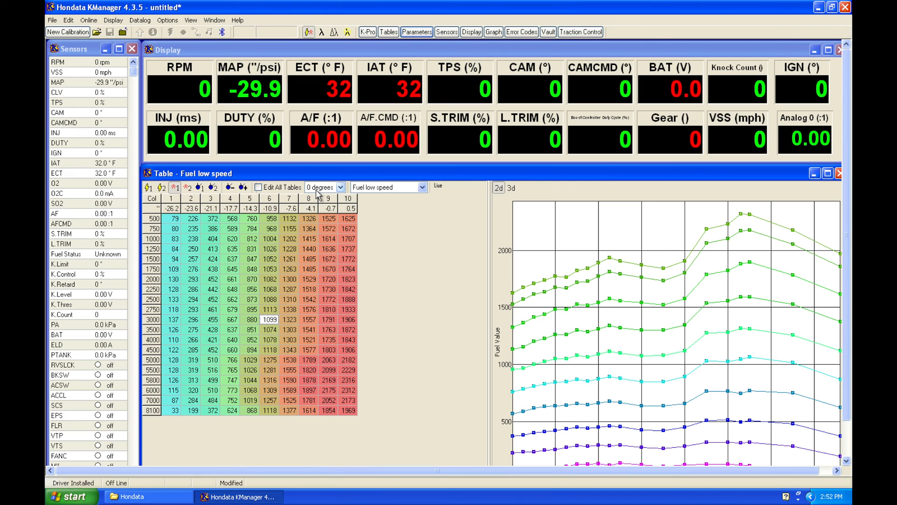
pyautogui.moveTo(342, 195)
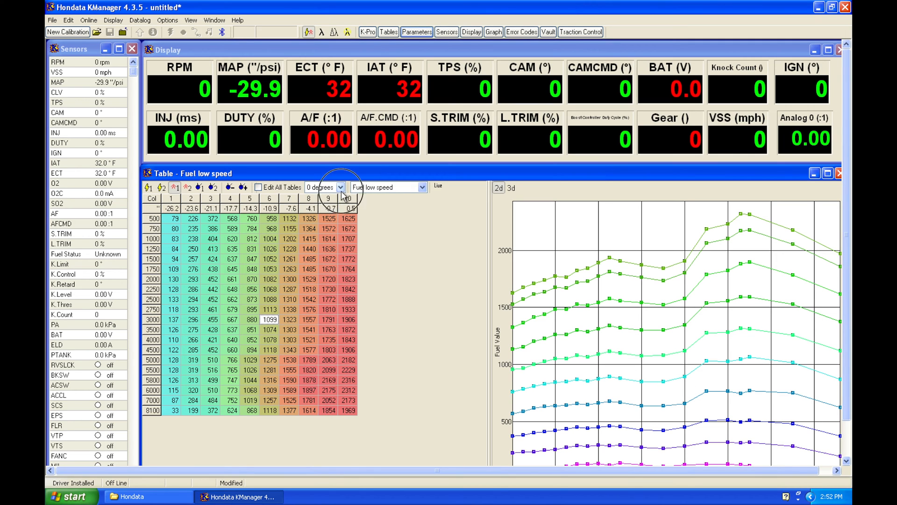
# Step: View the fuel table at 40 then 50 cam degrees, then the low-speed ignition table at 50 degrees
pyautogui.click(341, 187)
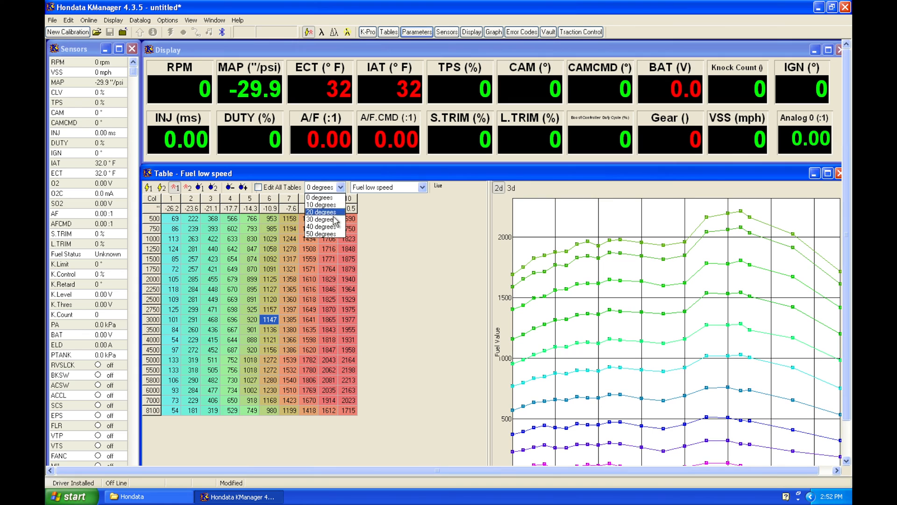
pyautogui.click(321, 223)
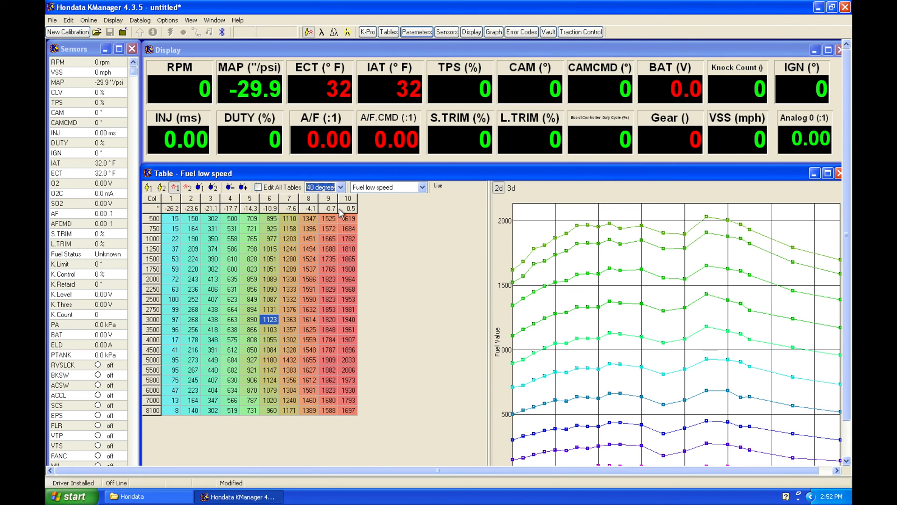
pyautogui.click(338, 187)
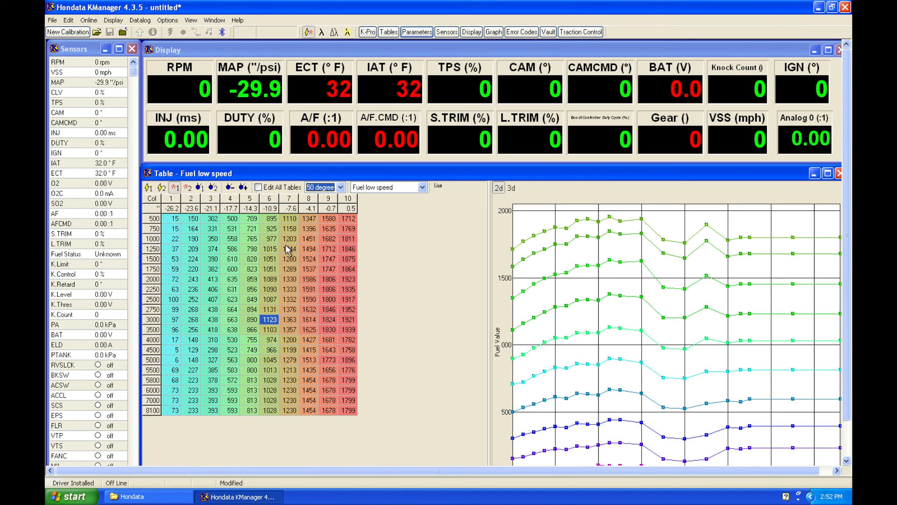
pyautogui.click(388, 186)
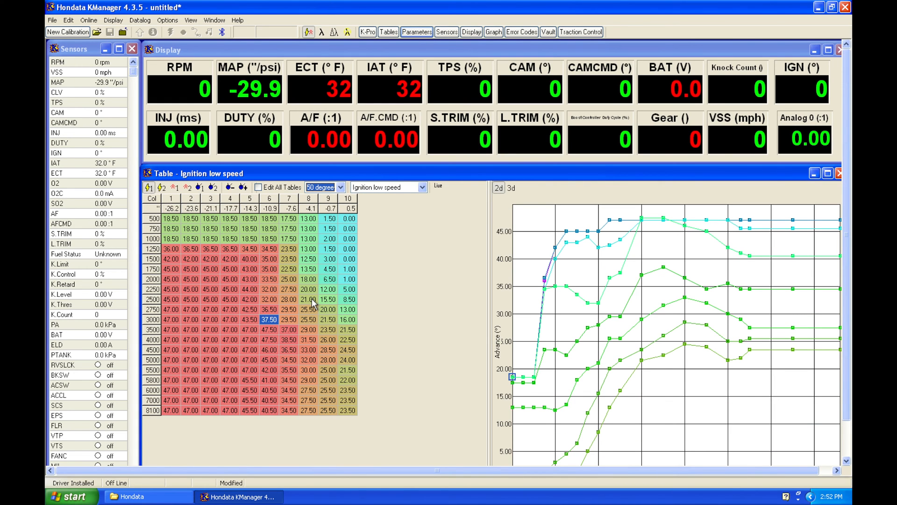
pyautogui.moveTo(223, 213)
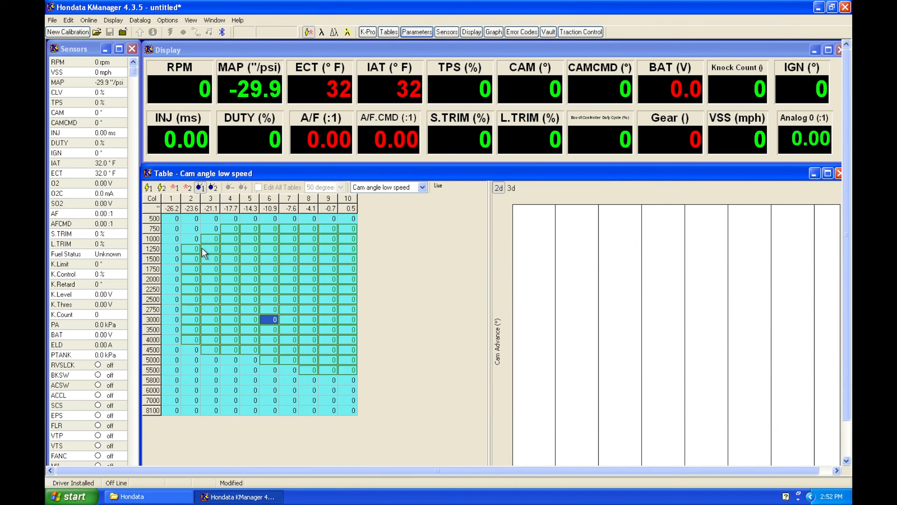
pyautogui.moveTo(276, 269)
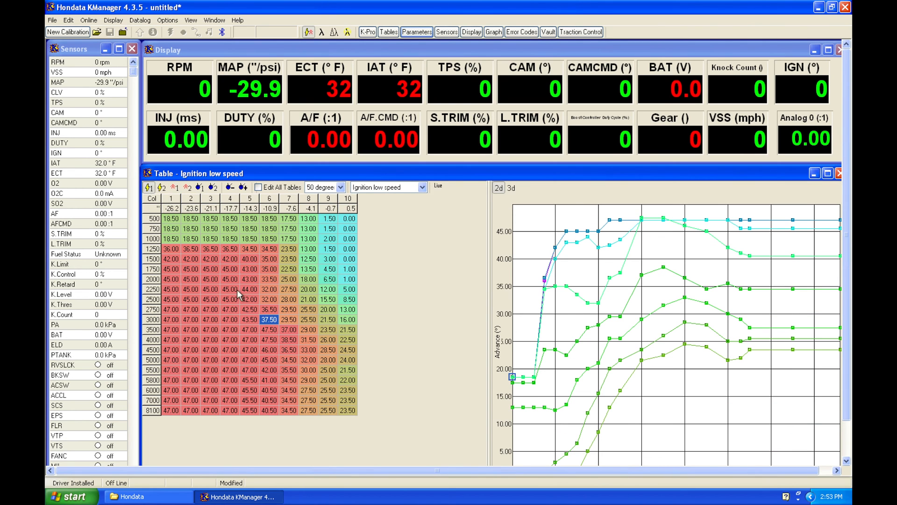
# Step: Zero the low-speed cam angle cells from 1750 rpm up via Adjust Selected Values set to 0
pyautogui.click(387, 187)
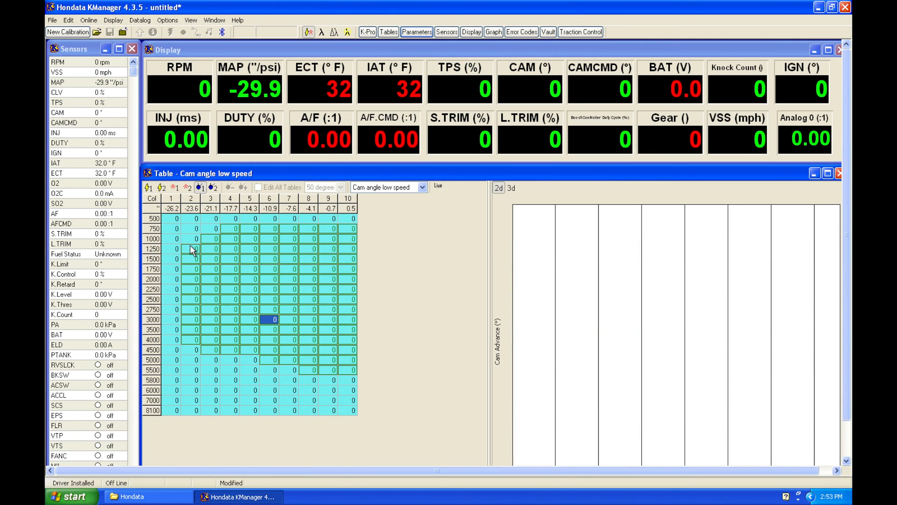
pyautogui.moveTo(200, 209)
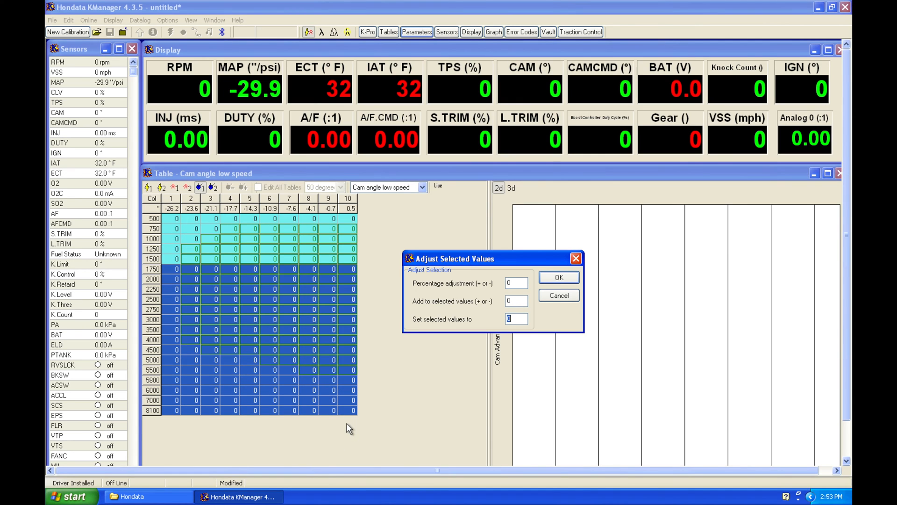
pyautogui.click(559, 276)
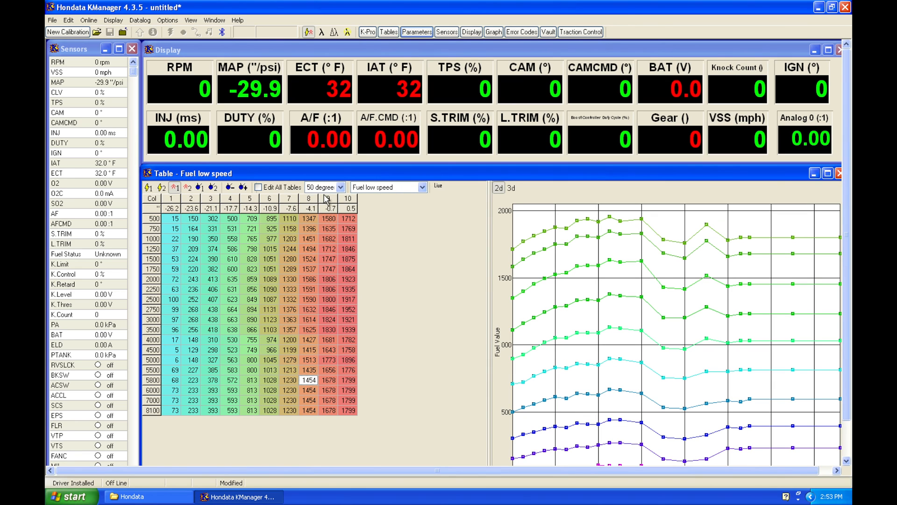
# Step: Show the low-speed fuel table at 30 then 40 cam degrees, keeping it at 40
pyautogui.click(342, 187)
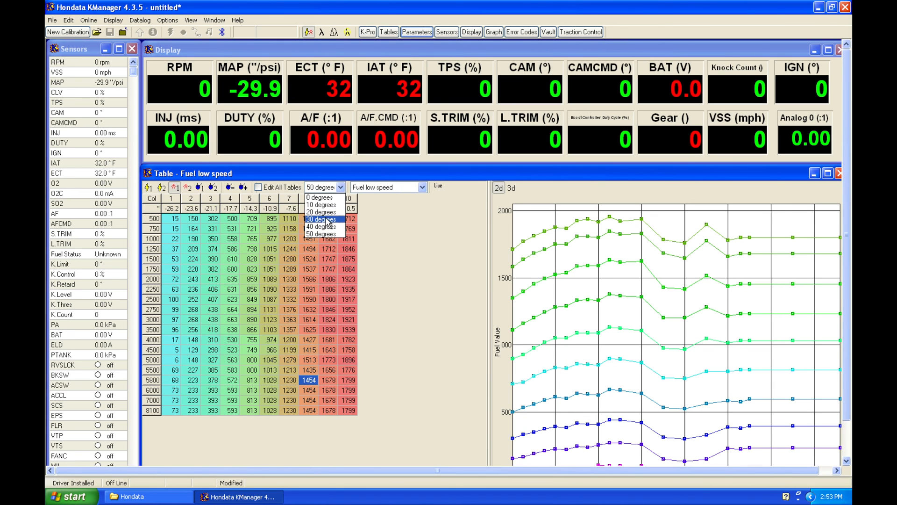
pyautogui.click(322, 219)
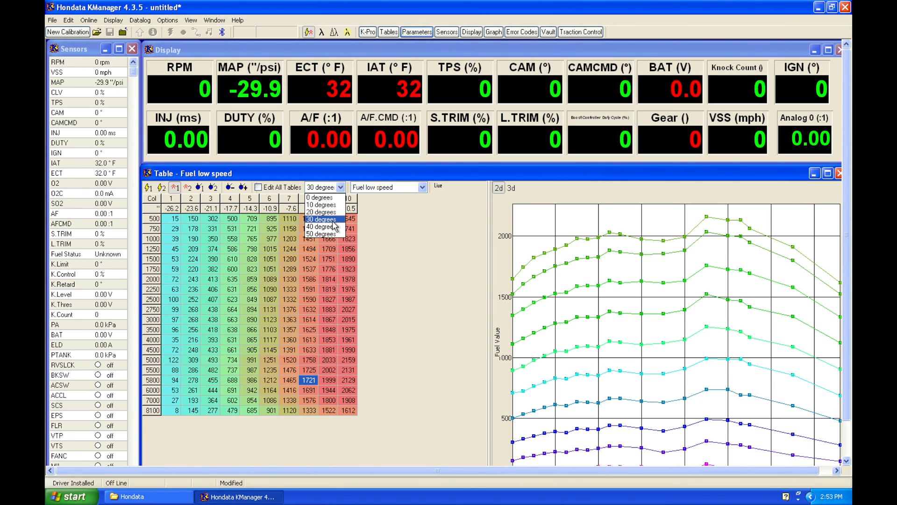
pyautogui.click(322, 226)
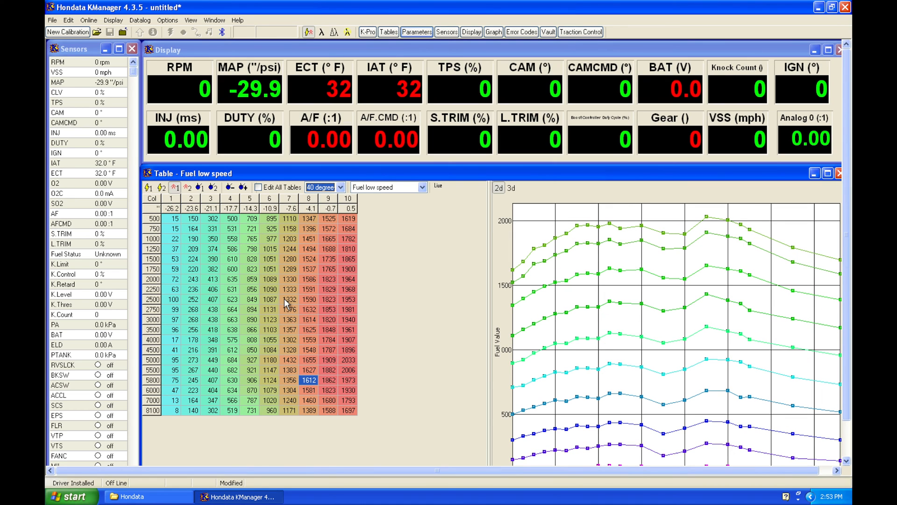
pyautogui.moveTo(249, 310)
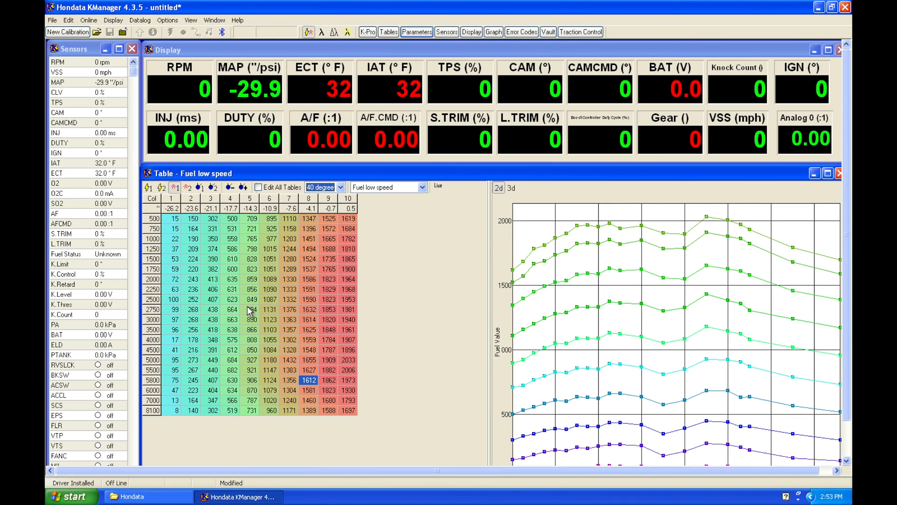
pyautogui.click(345, 187)
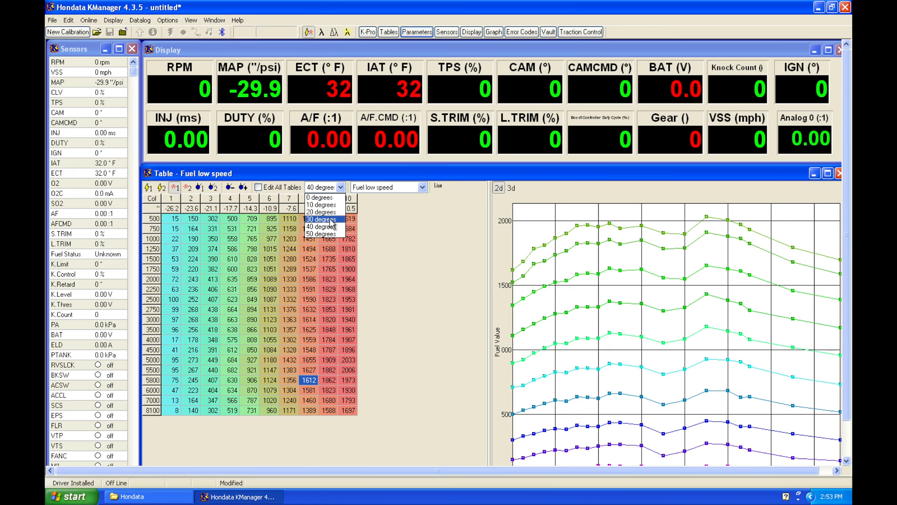
pyautogui.moveTo(321, 226)
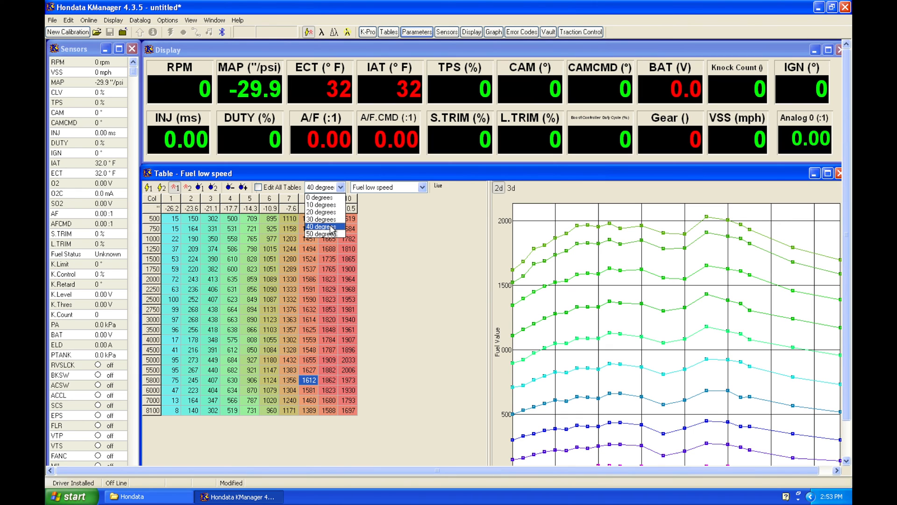
pyautogui.click(320, 226)
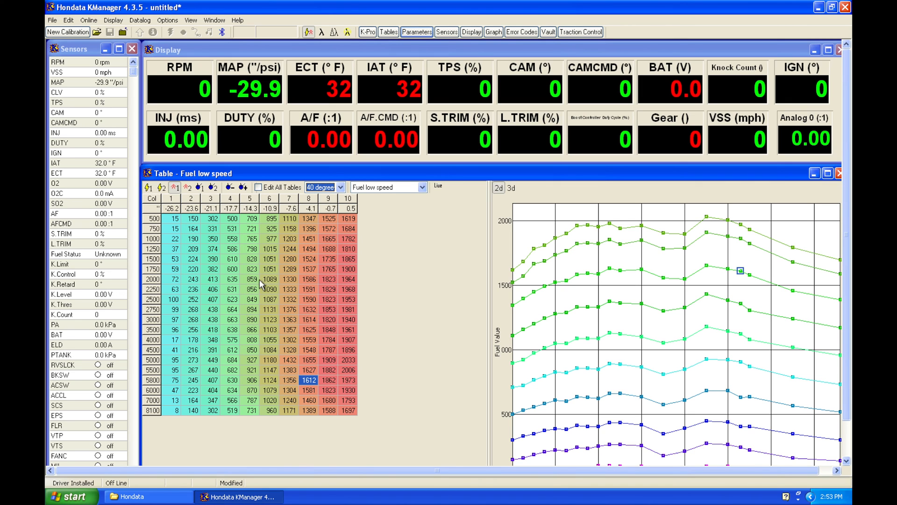
# Step: Show the low-speed ignition table at 30 then 40 cam degrees
pyautogui.click(342, 187)
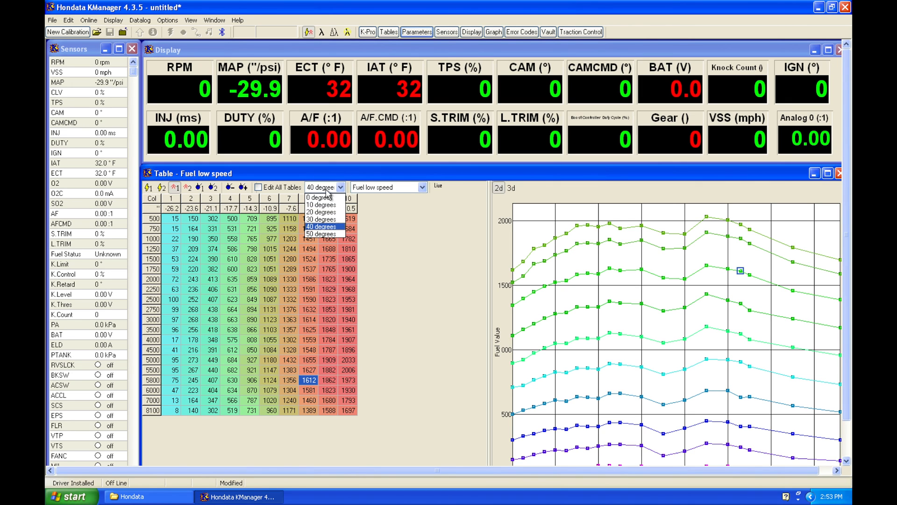
pyautogui.click(320, 218)
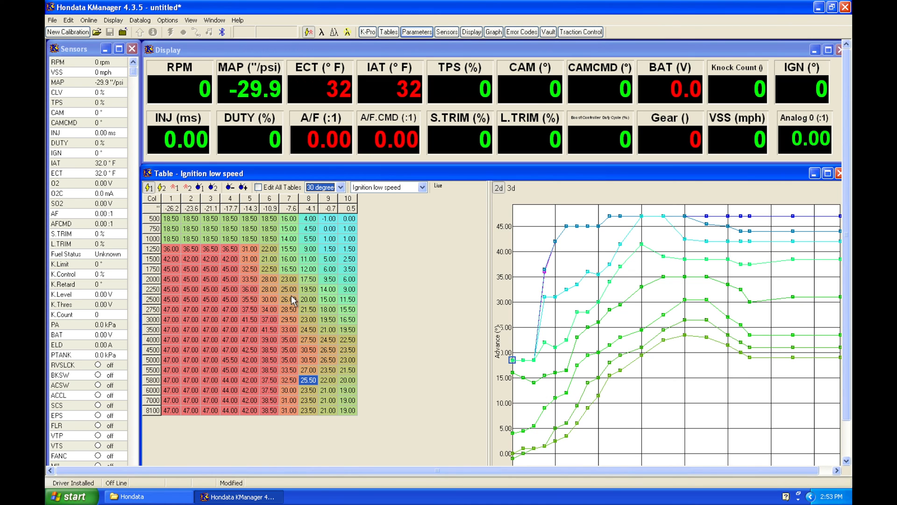
pyautogui.click(342, 187)
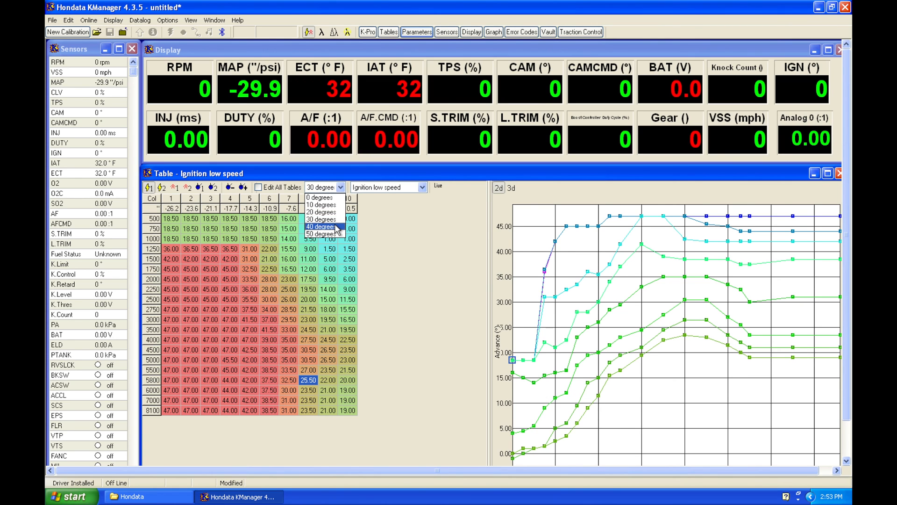
pyautogui.click(321, 226)
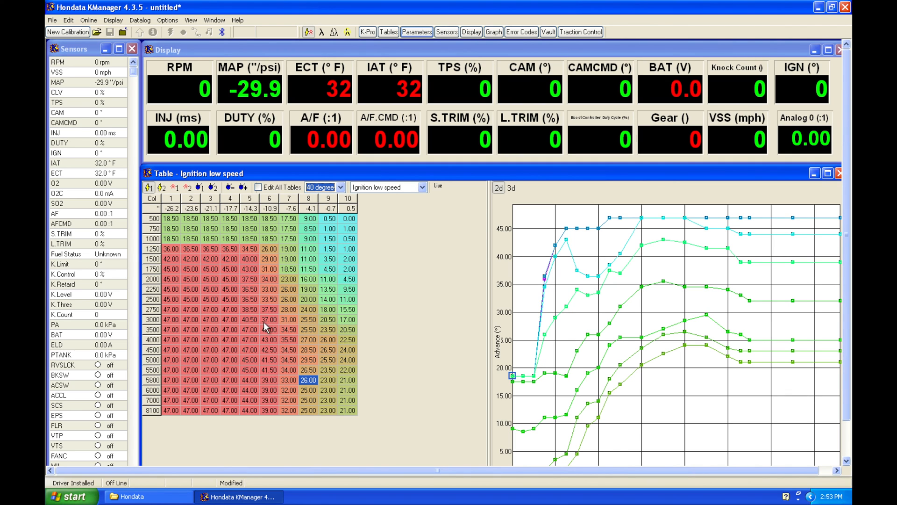
pyautogui.moveTo(259, 326)
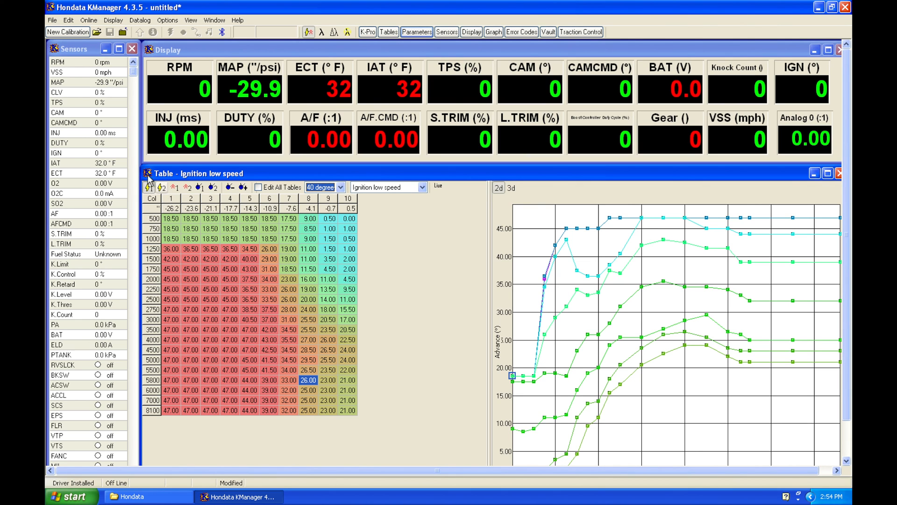
pyautogui.moveTo(97, 159)
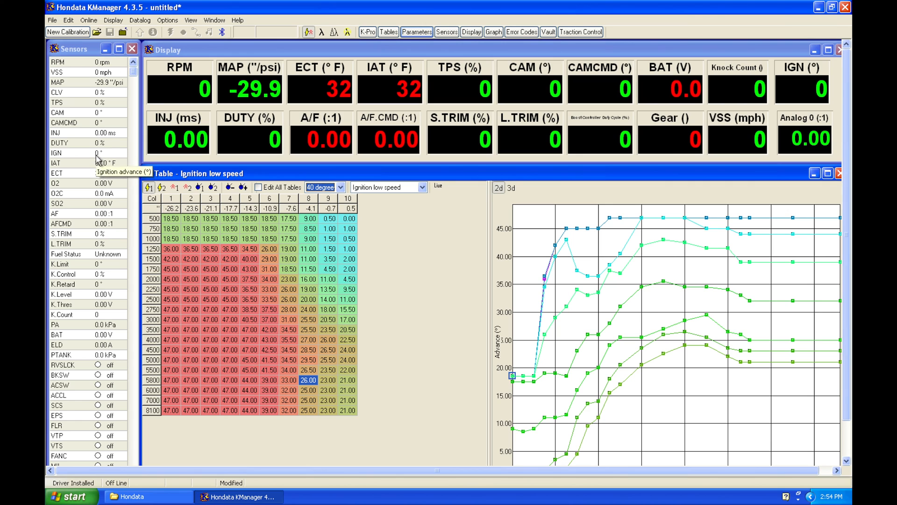